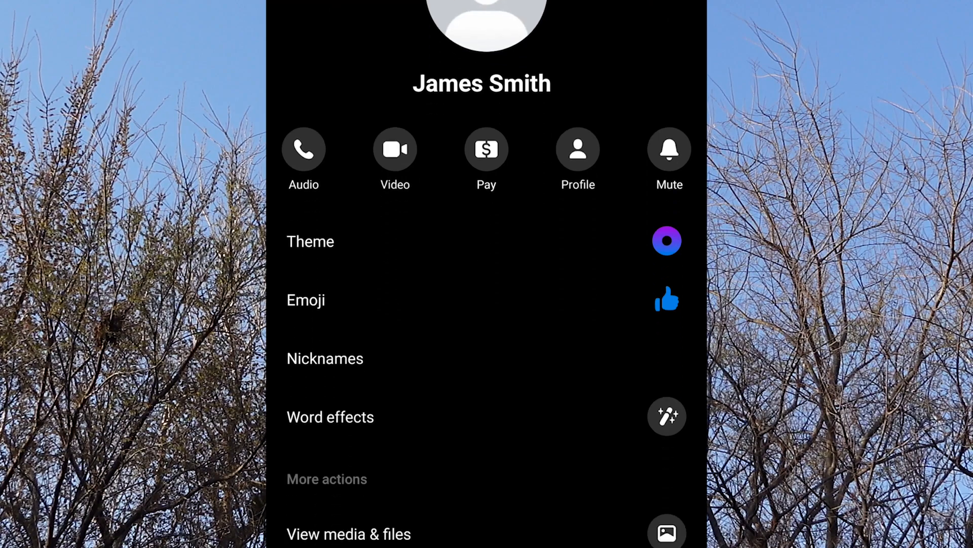
scroll(down, 3)
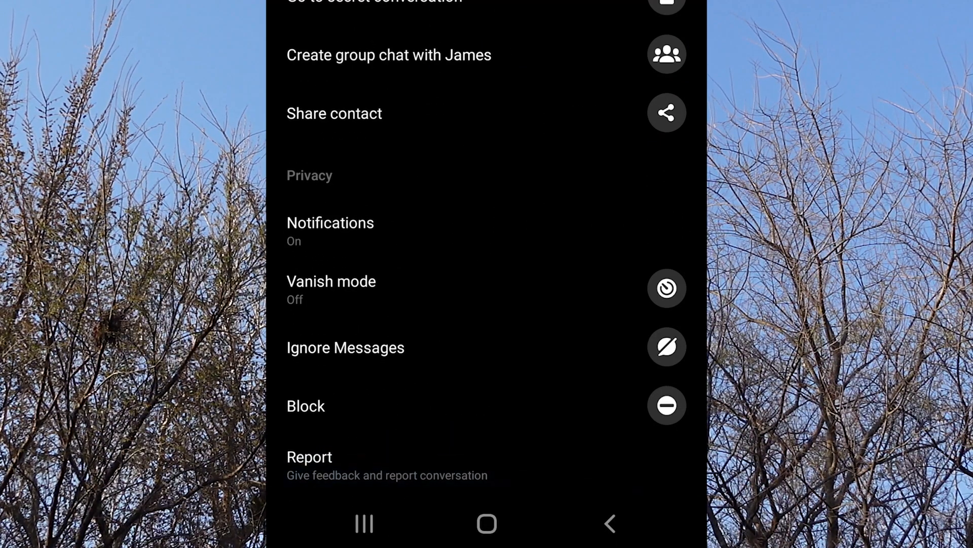
click(305, 405)
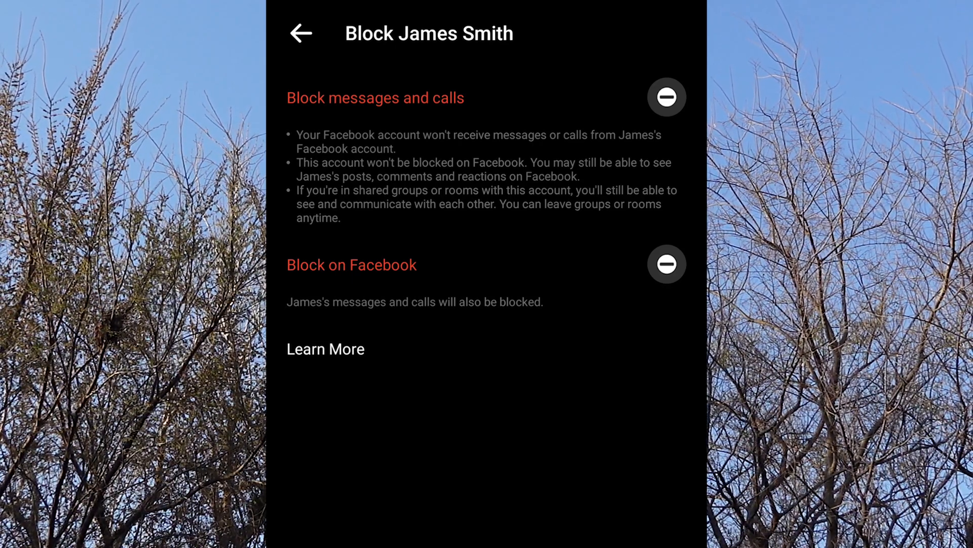
click(667, 264)
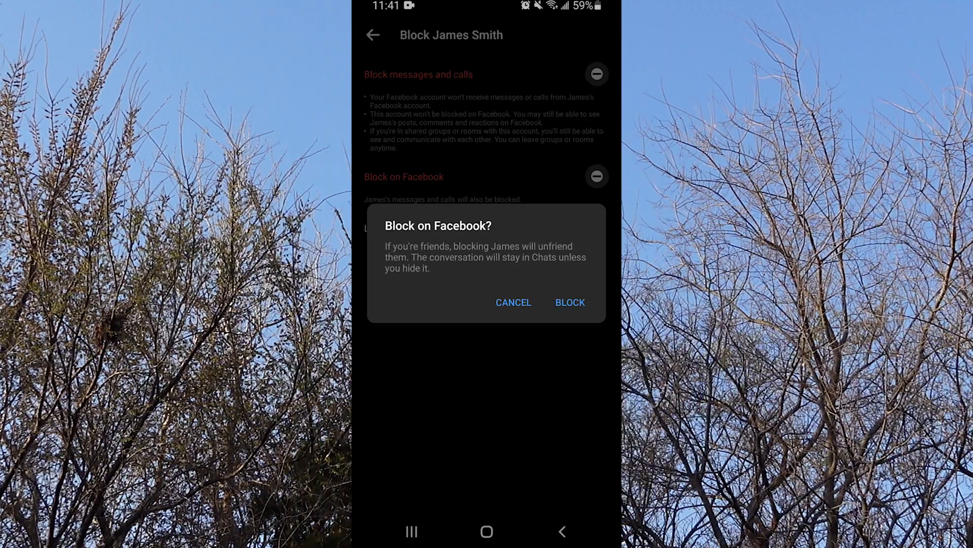
click(569, 303)
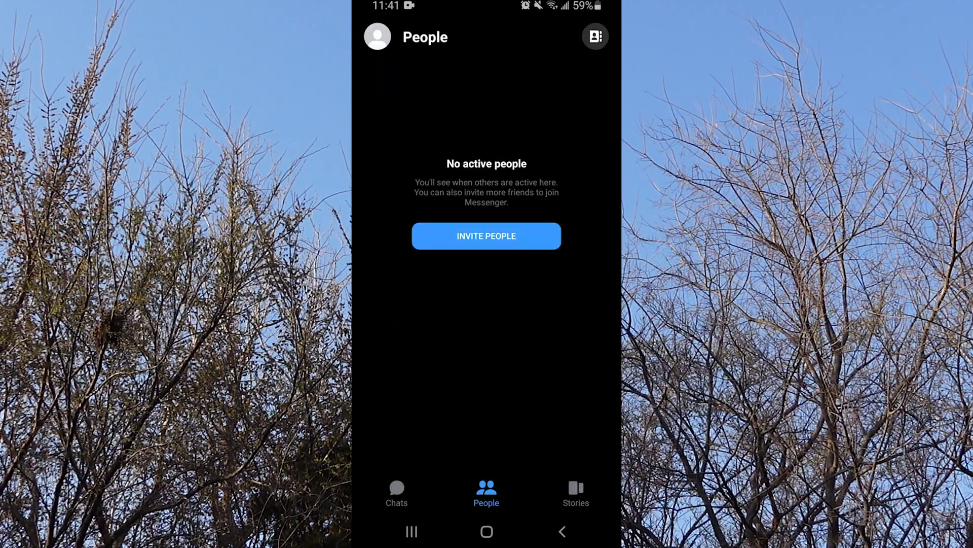
Return to the Chats list and bring up your own profile settings menu.
click(396, 494)
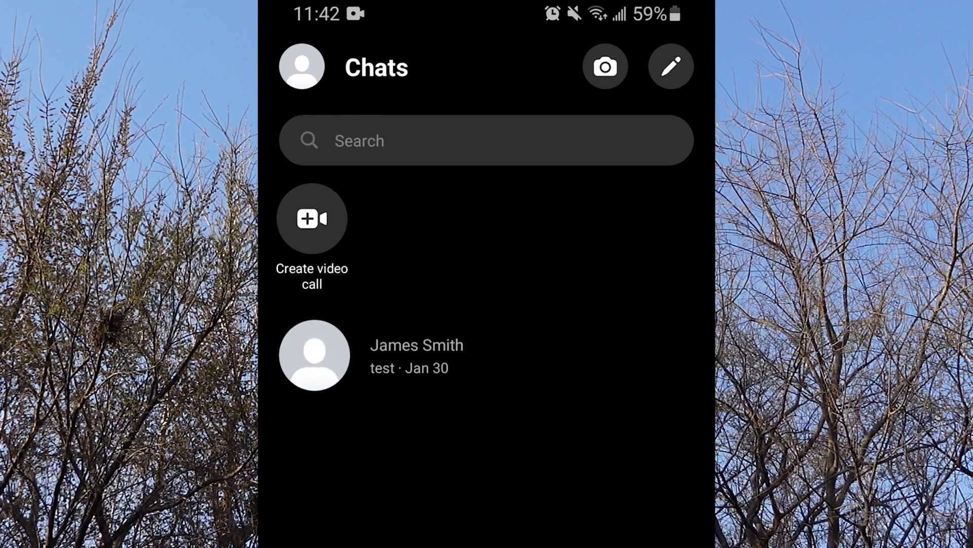
click(302, 67)
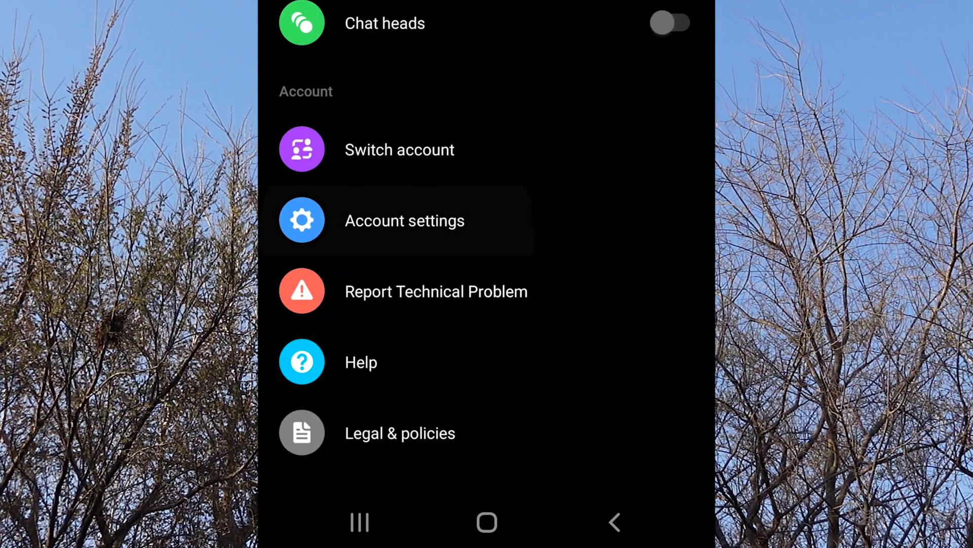
click(404, 220)
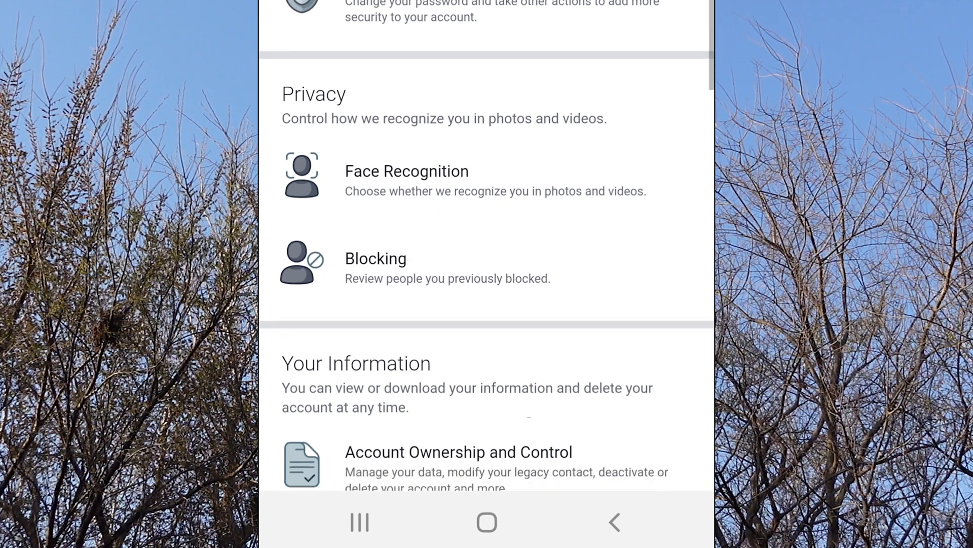
click(375, 259)
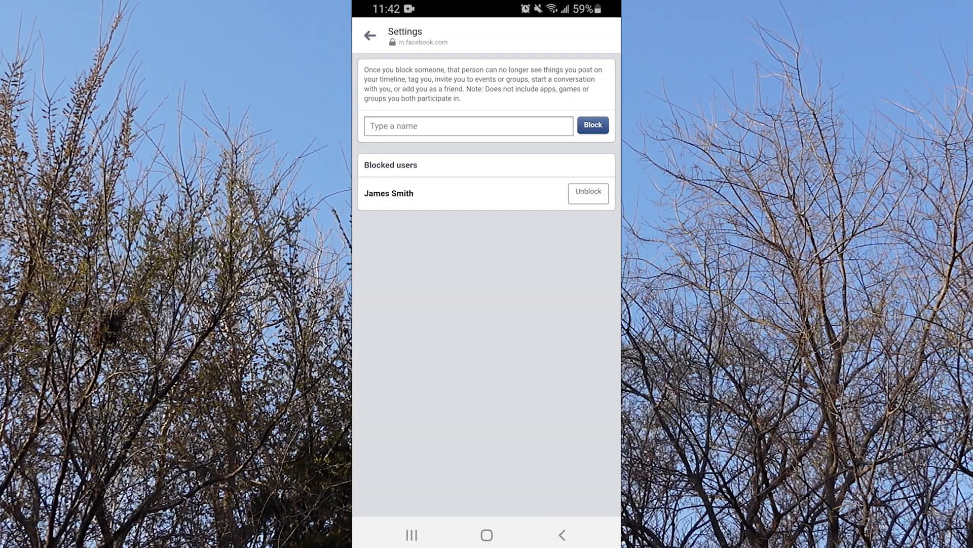
click(369, 35)
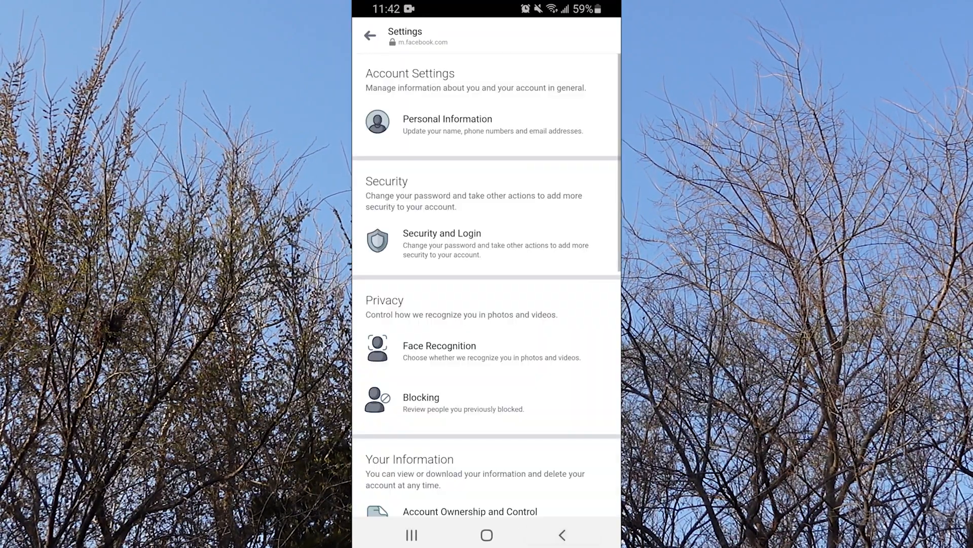